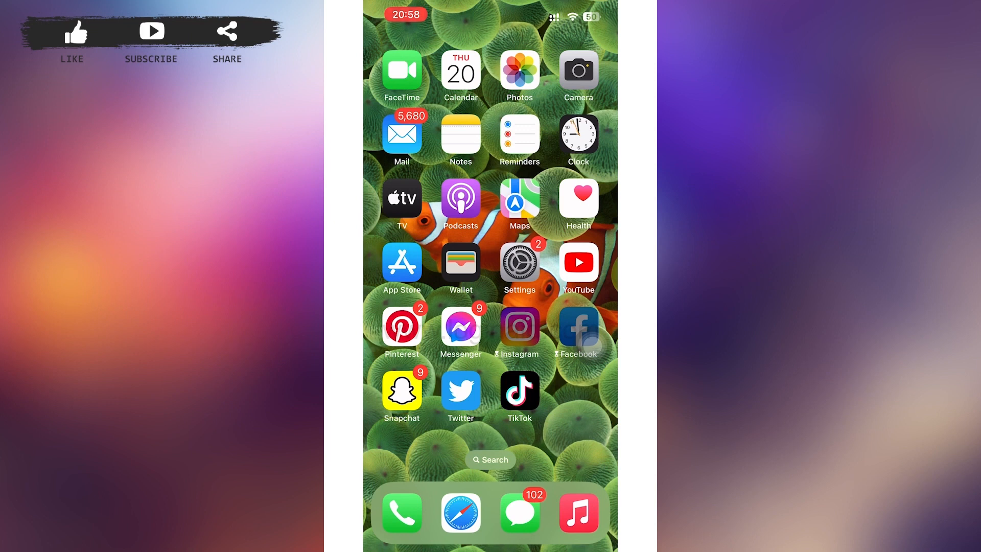
# Launch Settings from the home screen and return to the top of its list
pyautogui.click(519, 262)
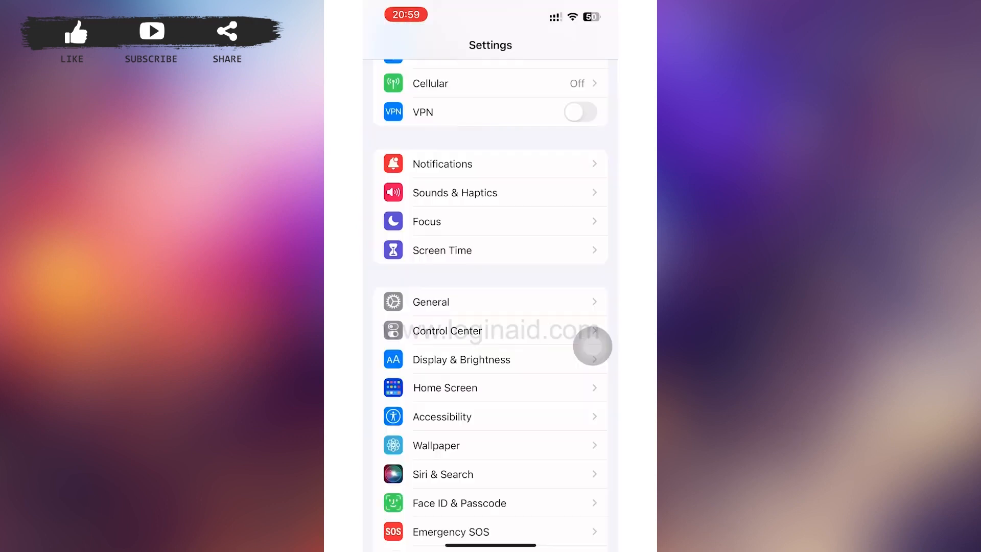
pyautogui.scroll(-3)
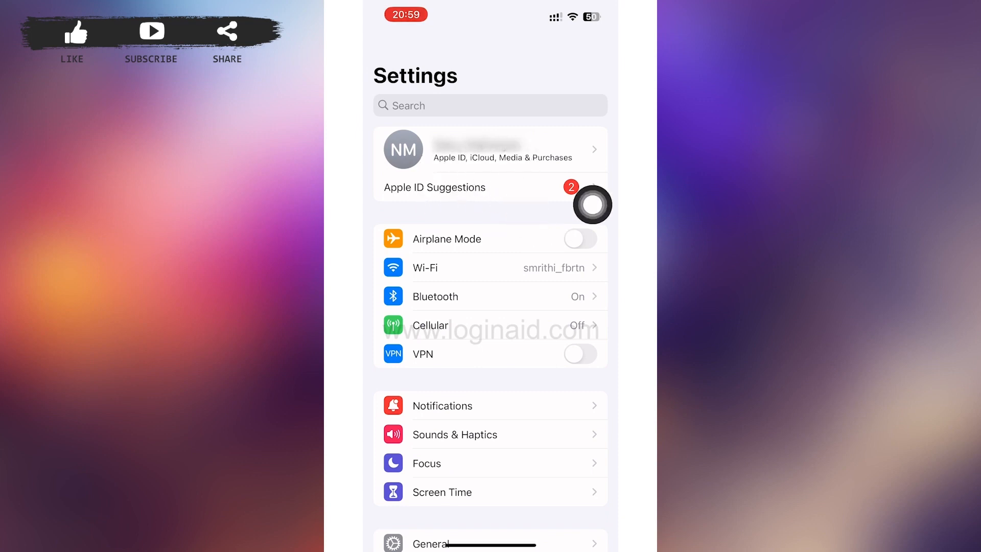
# Open the Apple ID account page from the banner at the top of Settings
pyautogui.click(490, 149)
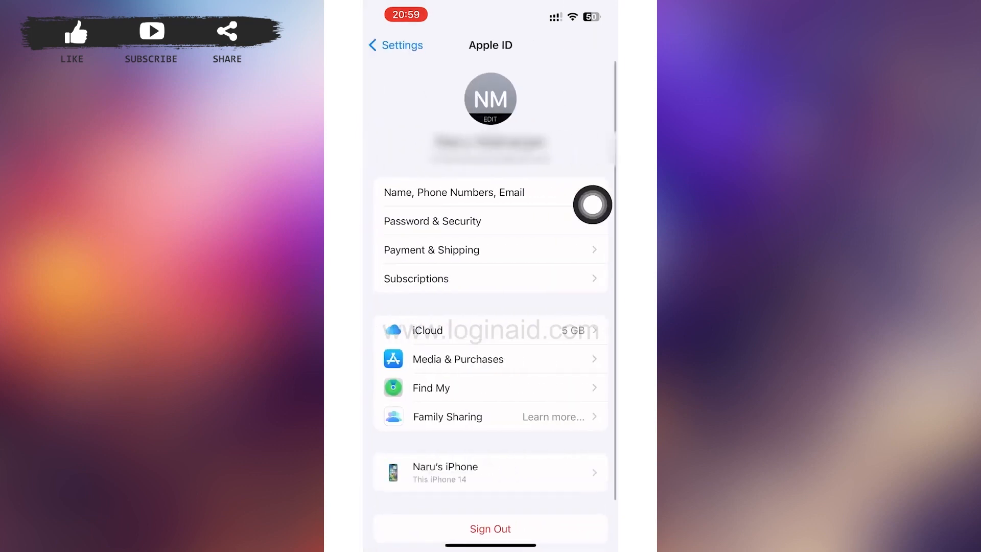
pyautogui.moveTo(434, 345)
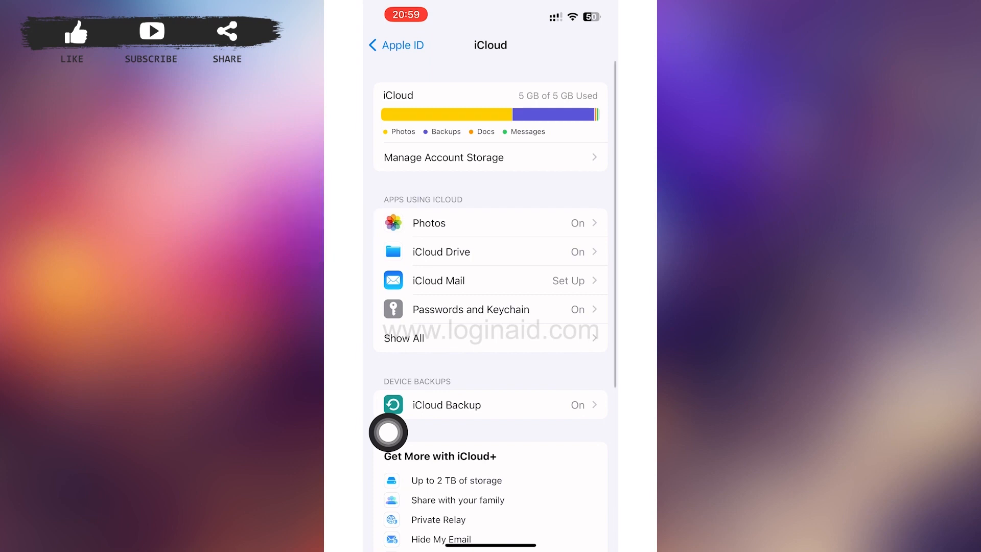
# Open iCloud Photos settings and follow the Not Enough iCloud Storage link
pyautogui.click(491, 223)
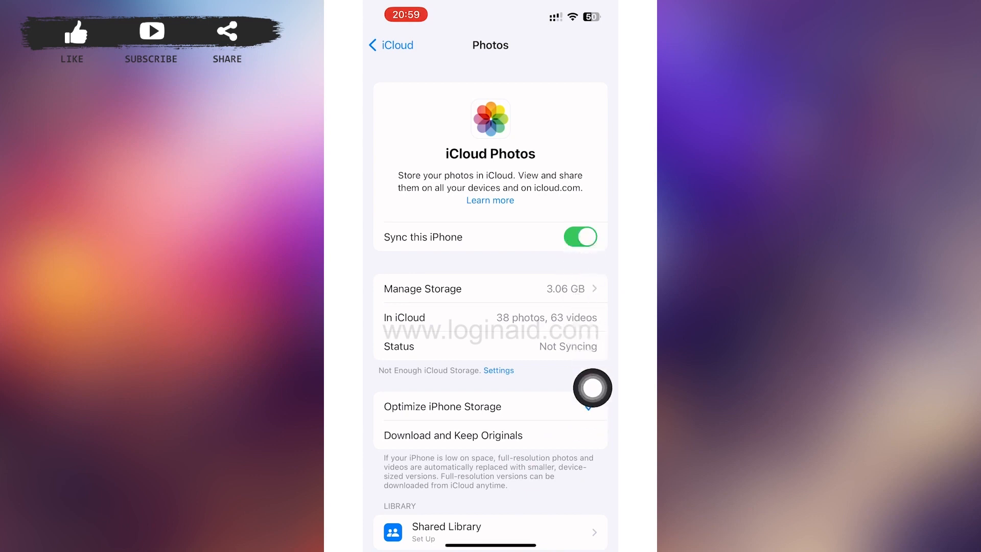
pyautogui.scroll(-3)
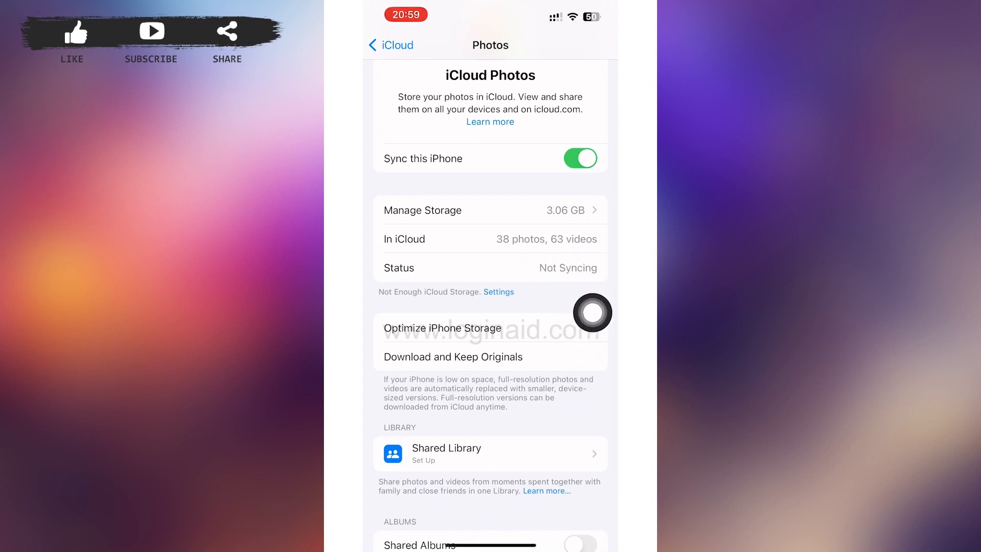
pyautogui.click(443, 328)
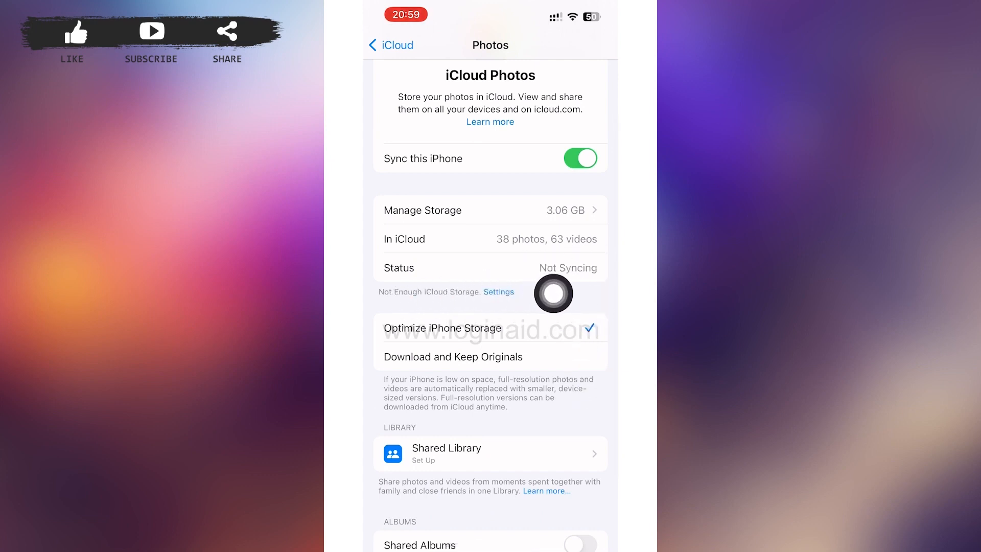
pyautogui.moveTo(496, 314)
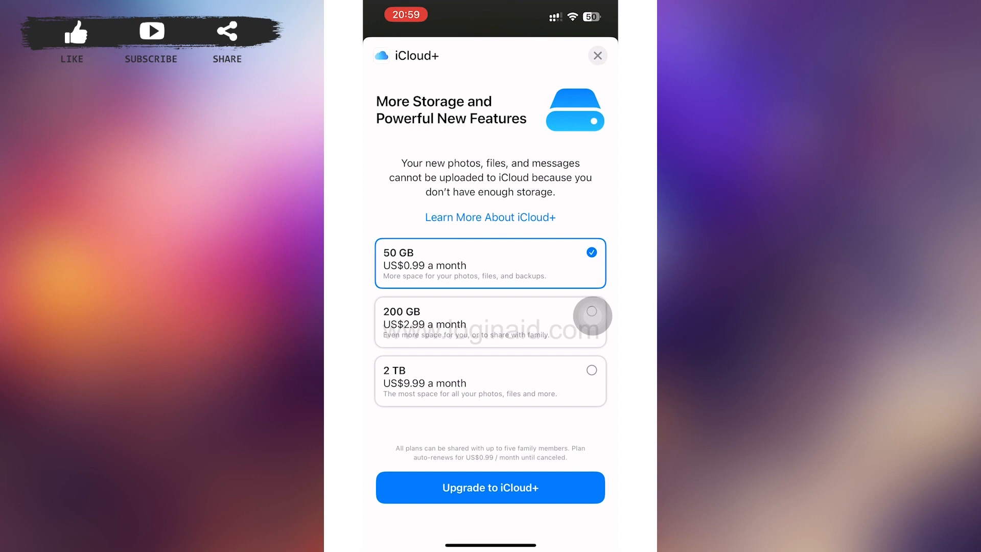
pyautogui.moveTo(499, 298)
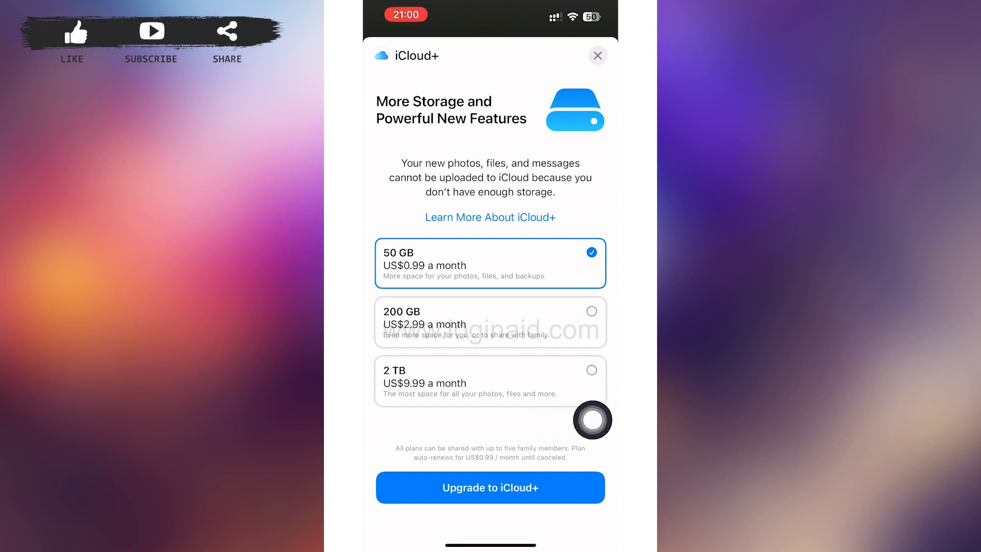
# Start the 50 GB iCloud+ upgrade and accept the Payment Information Required alert
pyautogui.click(490, 487)
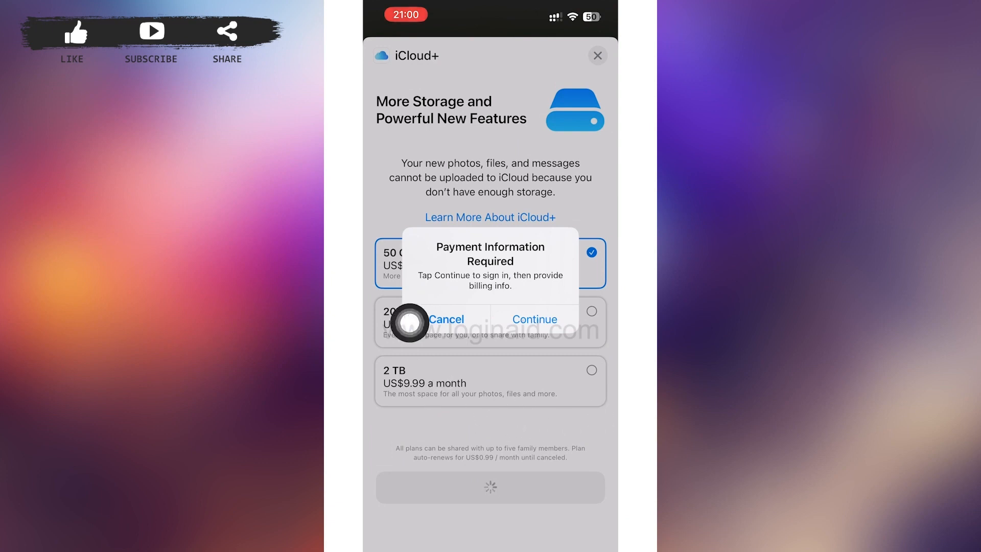
pyautogui.click(447, 319)
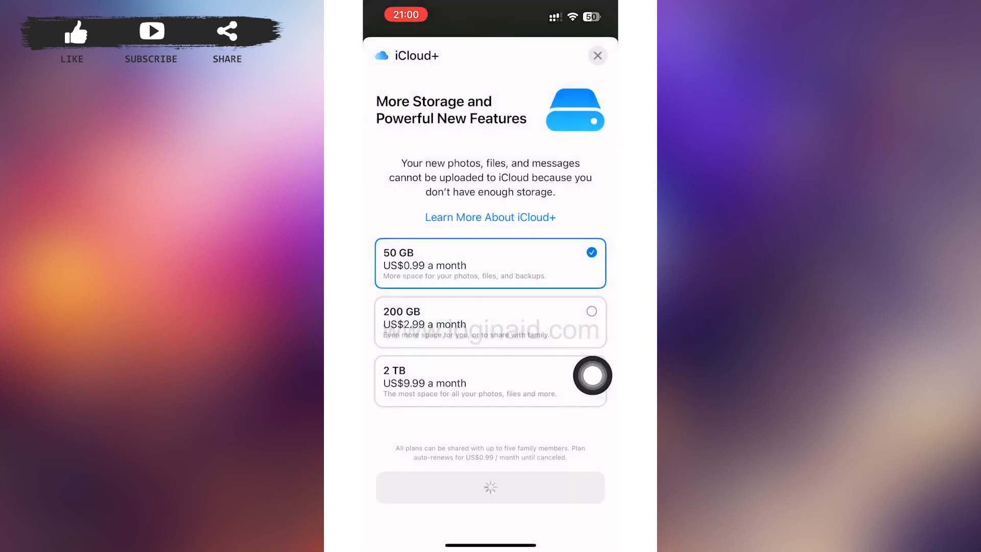
# Leave the Add Payment screen without entering card details
pyautogui.click(596, 55)
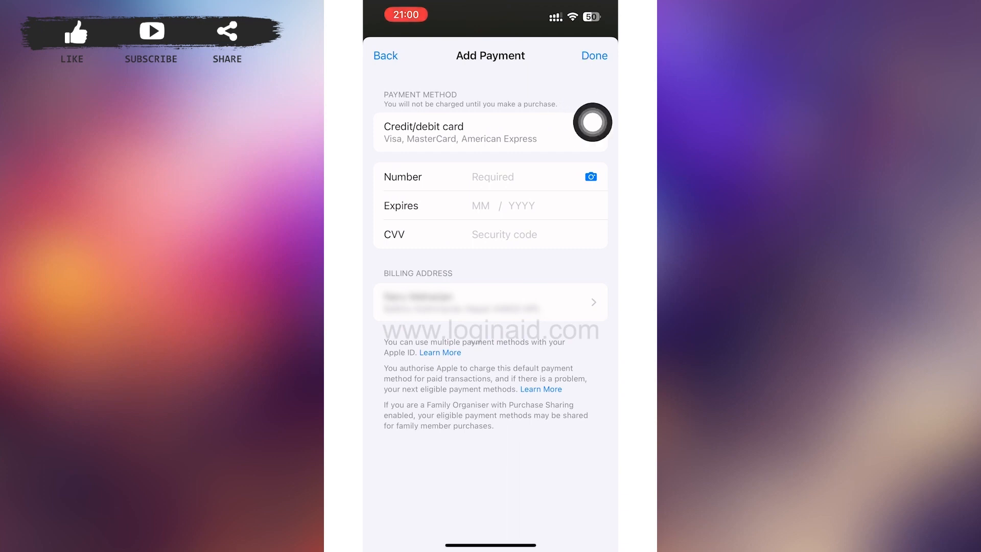
pyautogui.click(592, 123)
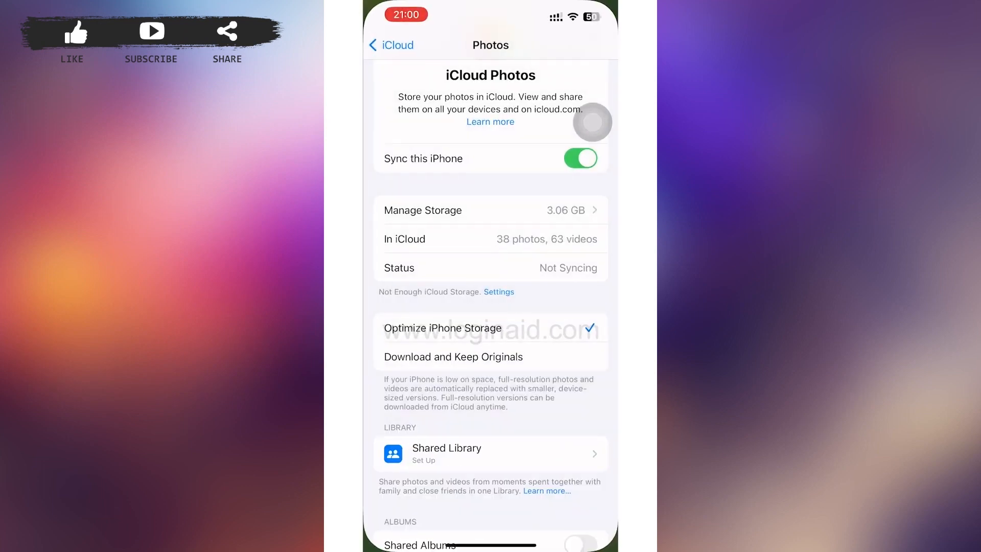
pyautogui.press('home')
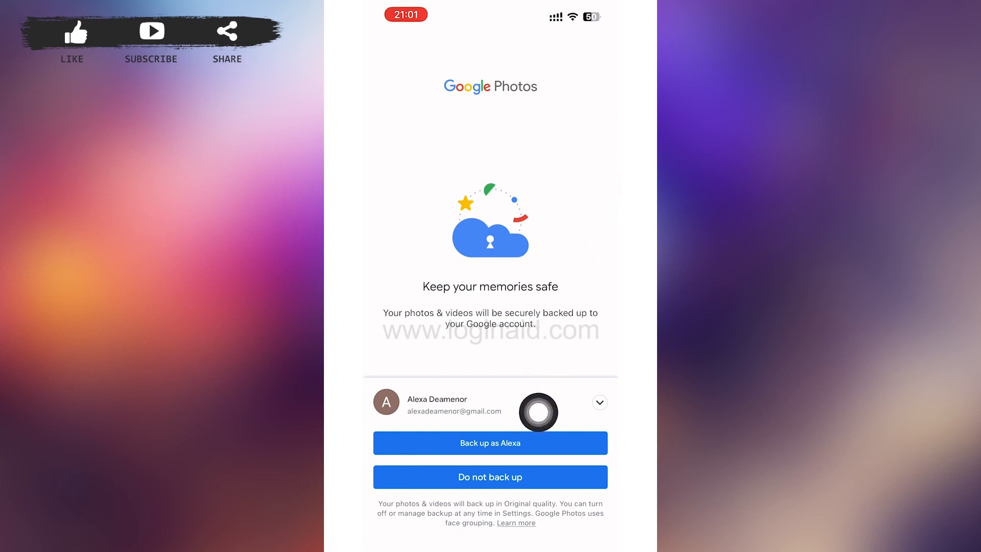
pyautogui.moveTo(592, 390)
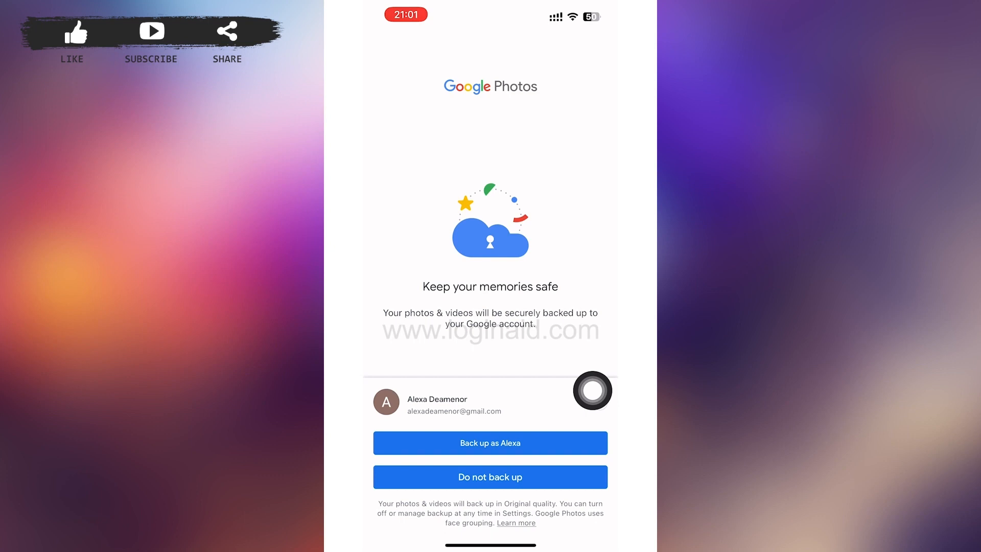
pyautogui.moveTo(592, 335)
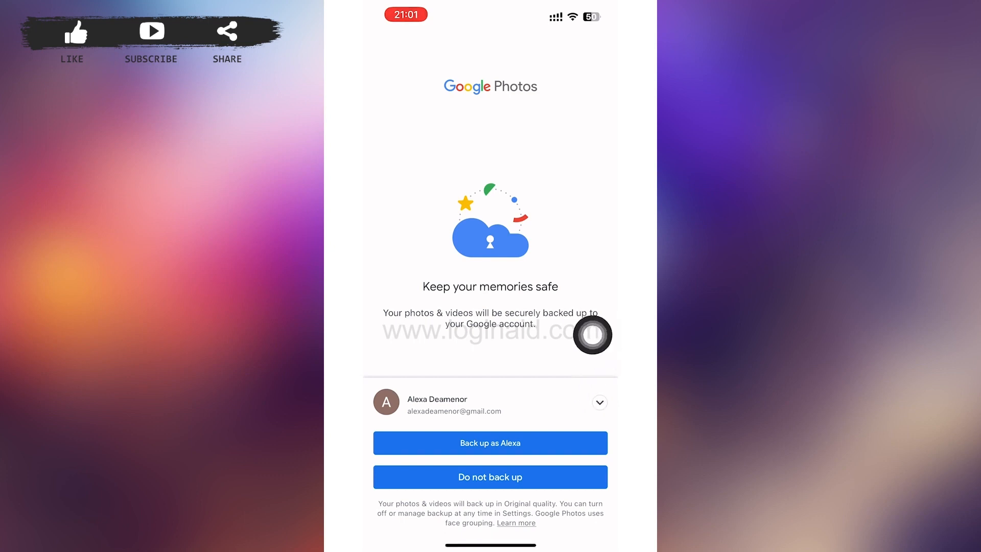
# Choose to back up photos to the Google account
pyautogui.click(490, 443)
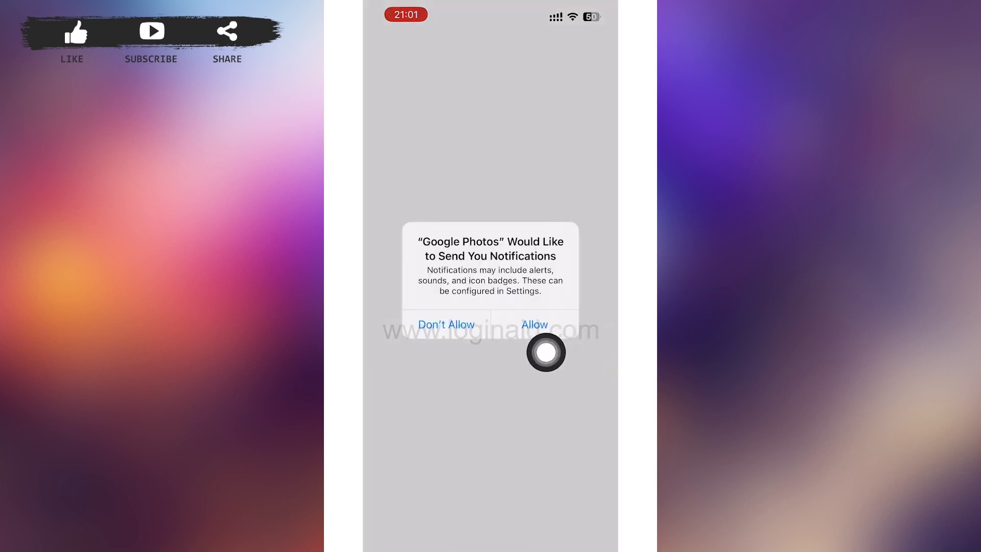
pyautogui.moveTo(511, 385)
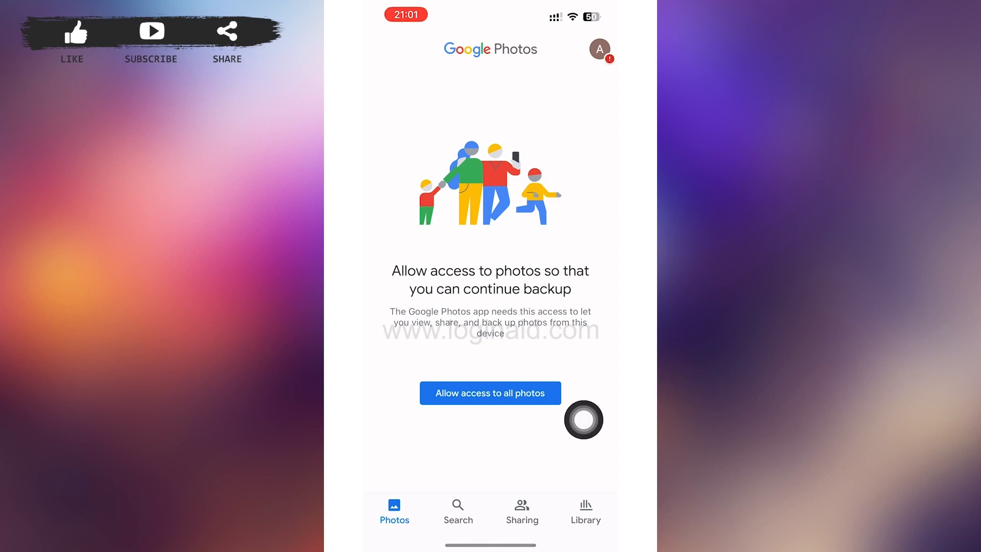
pyautogui.moveTo(482, 424)
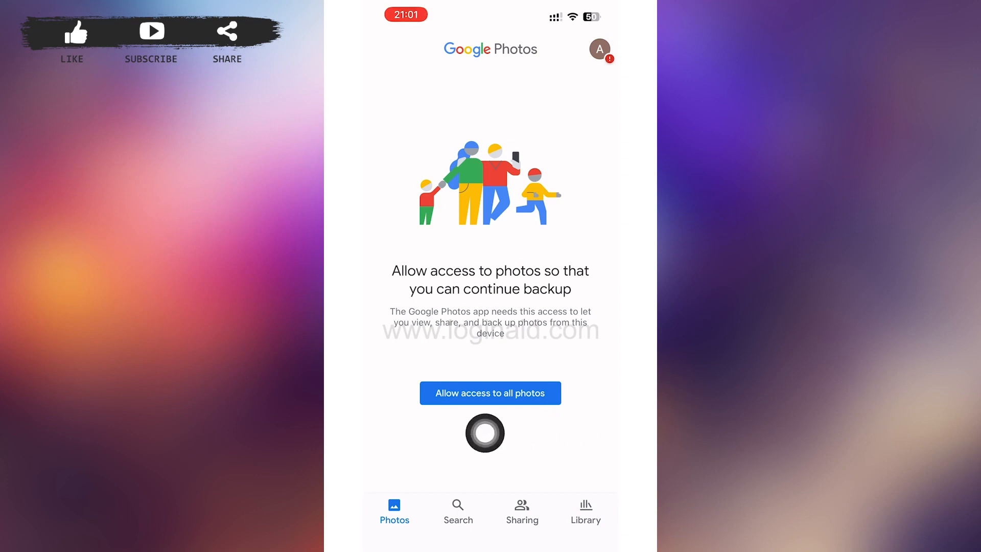
# Change Google Photos' photo access to All Photos and return to its settings
pyautogui.click(490, 393)
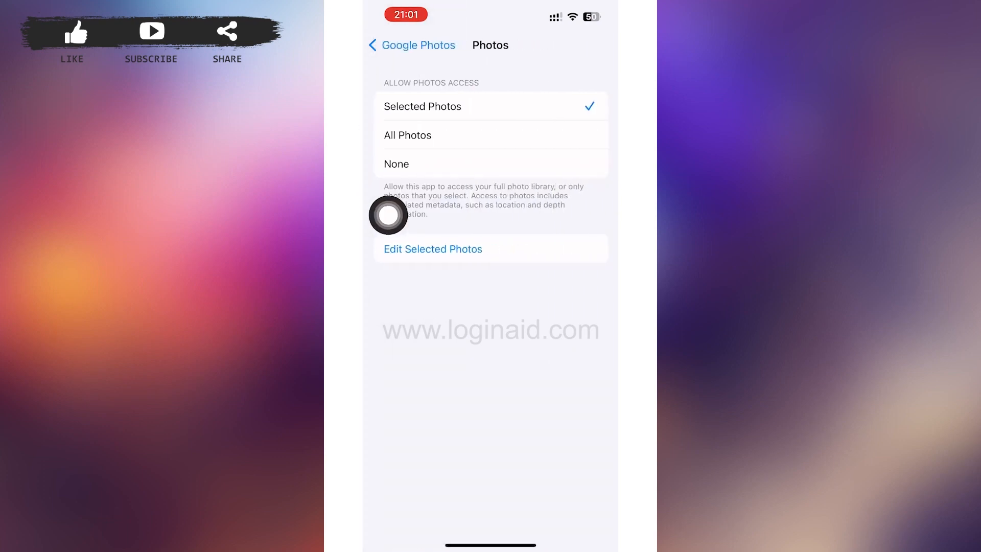
pyautogui.click(408, 135)
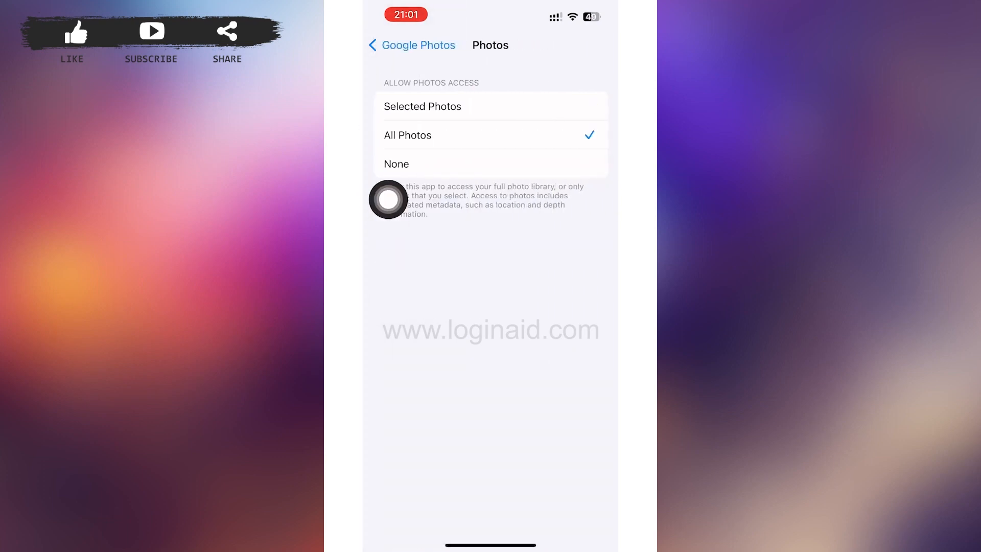
pyautogui.click(412, 44)
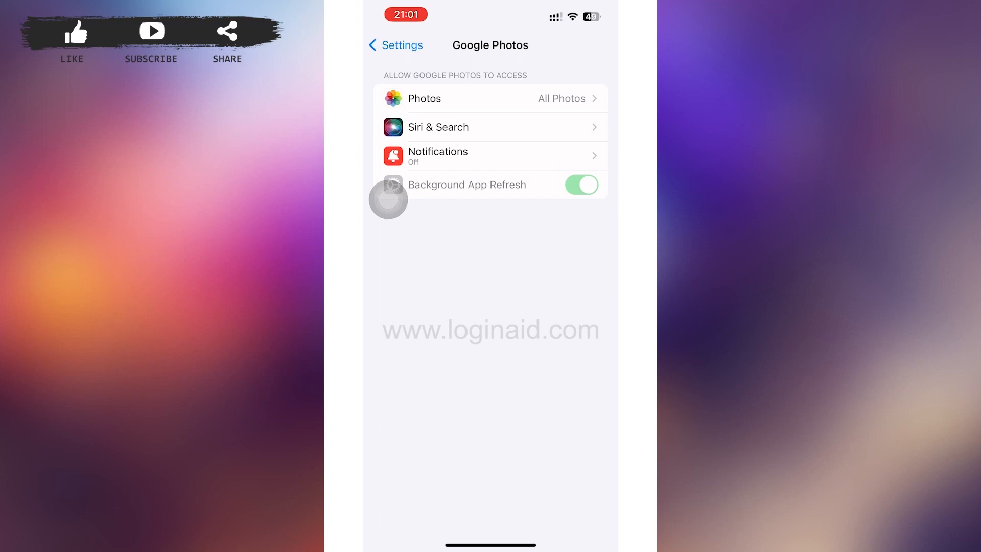